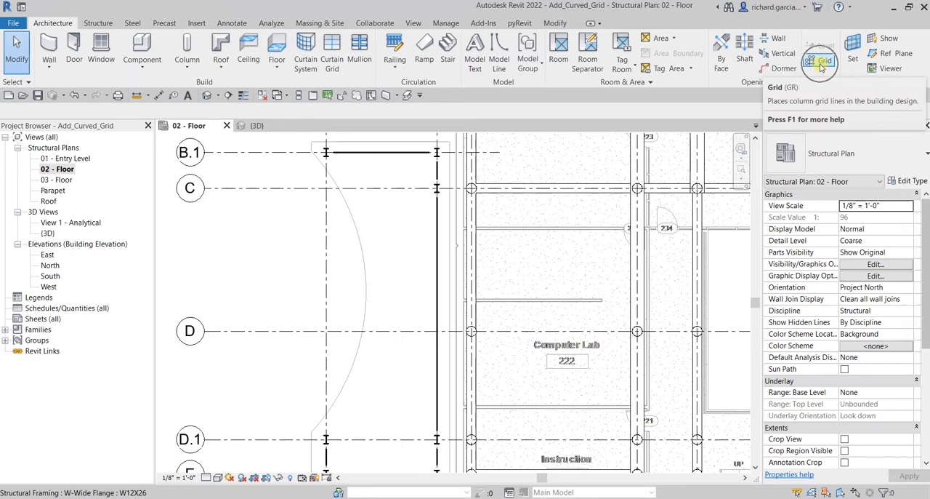
# - Activate the Grid tool (GR) on the 02 - Floor structural plan to place a grid line
pyautogui.click(820, 53)
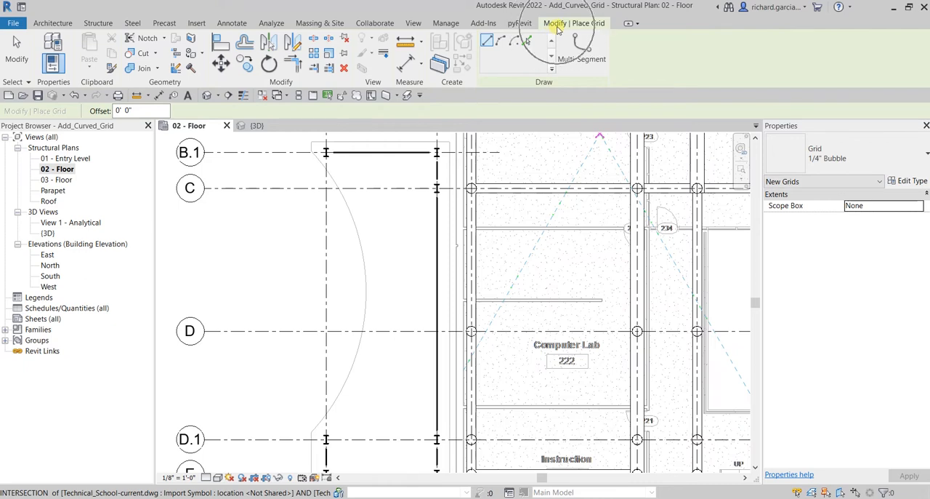